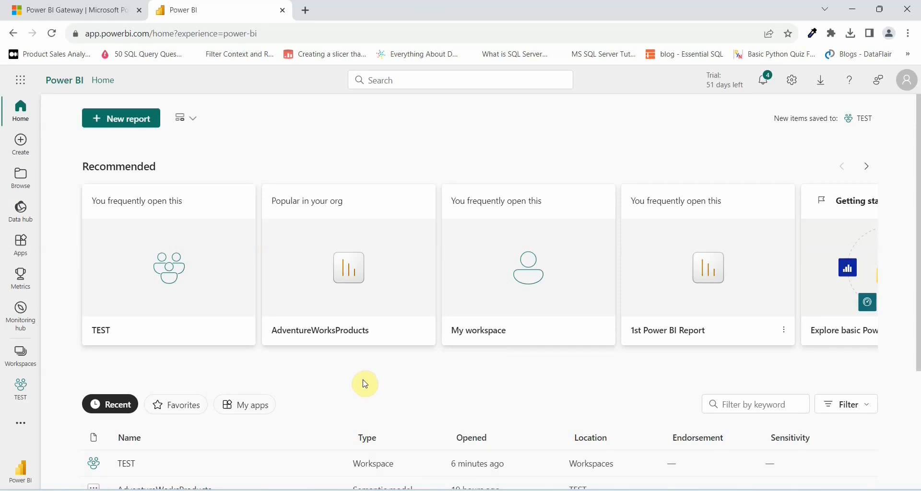
mouse_move(2, 307)
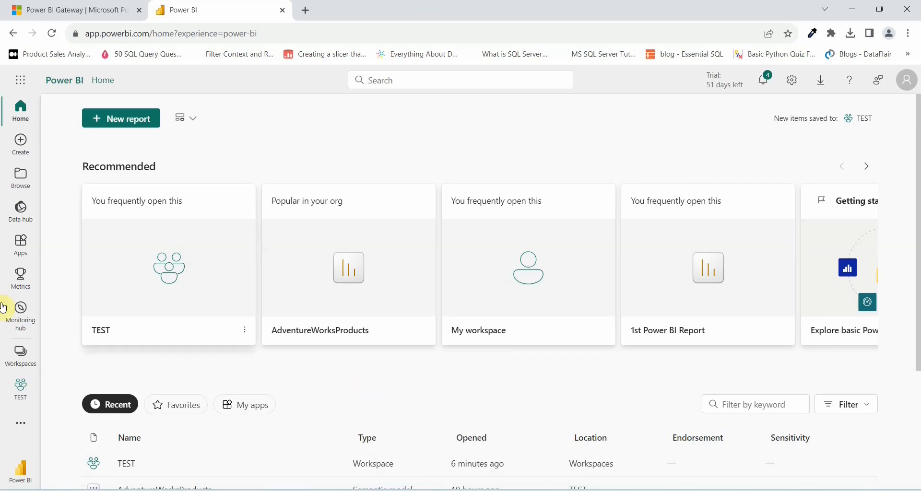
mouse_move(20, 391)
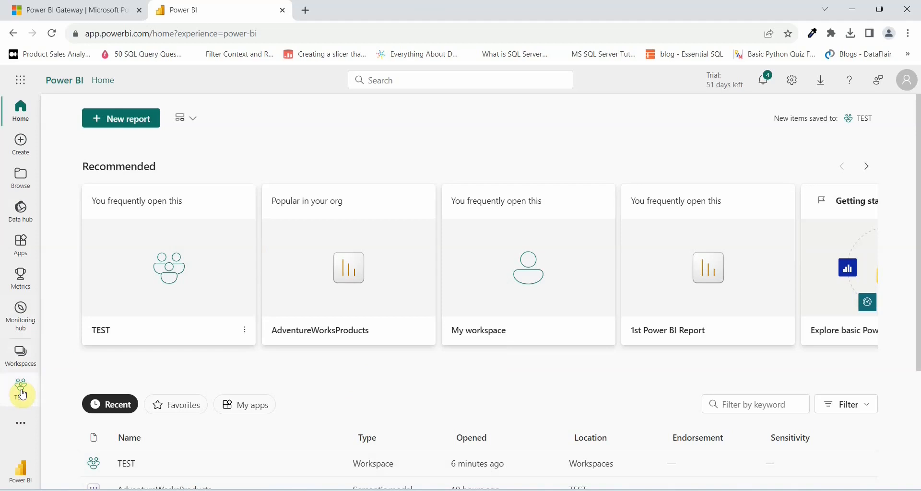
Go to the TEST workspace listing the AdventureWorksProducts report and semantic model.
click(20, 393)
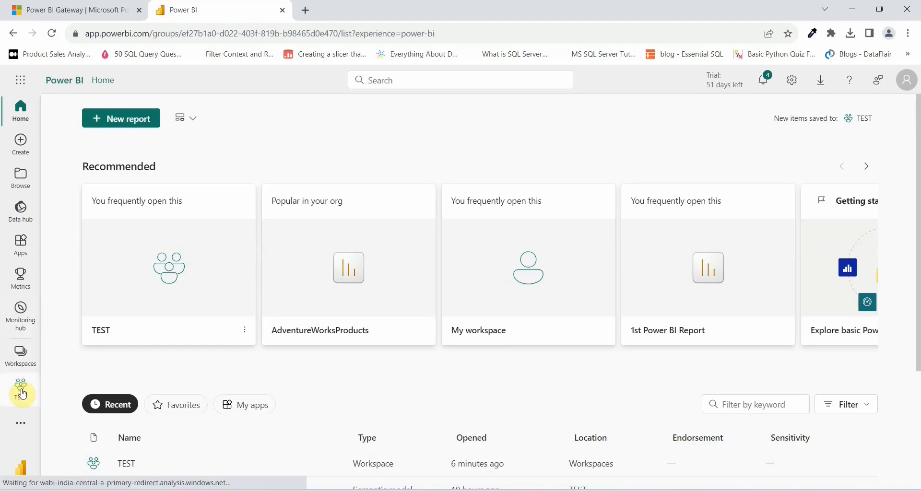
click(20, 387)
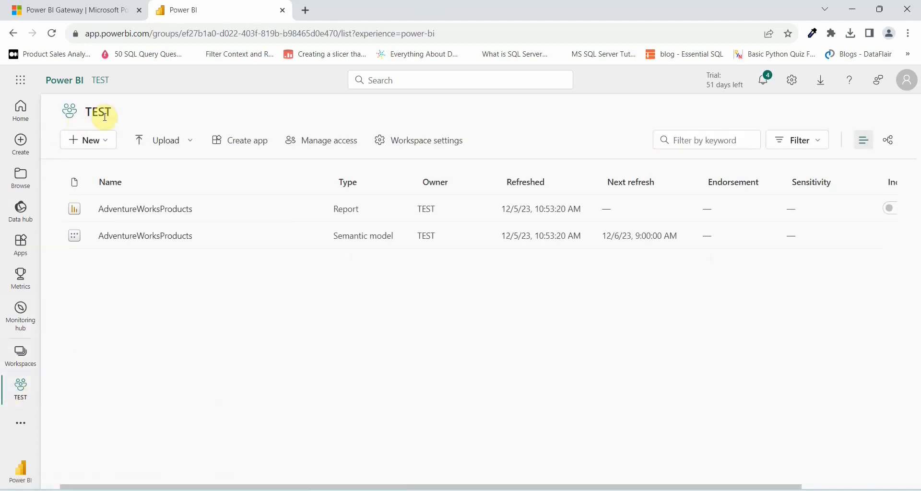
mouse_move(104, 248)
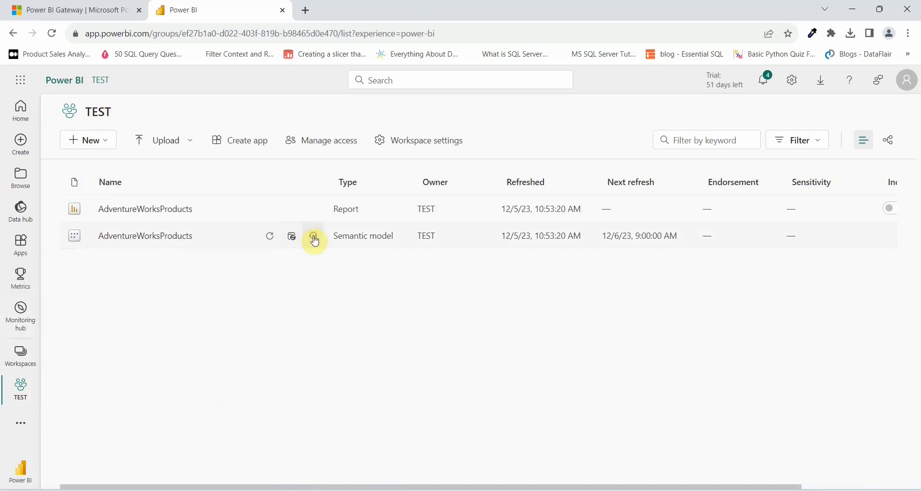
Reach the Refresh section of the AdventureWorksProducts semantic model settings via More options.
click(314, 240)
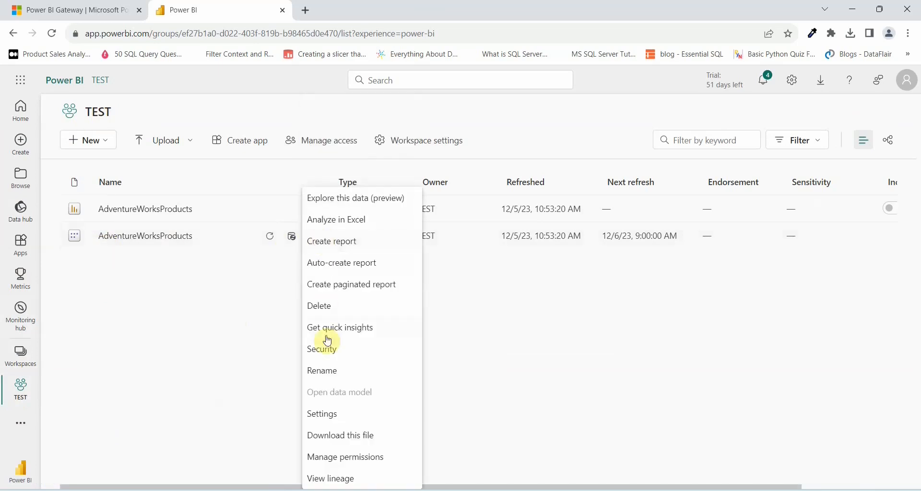
click(321, 413)
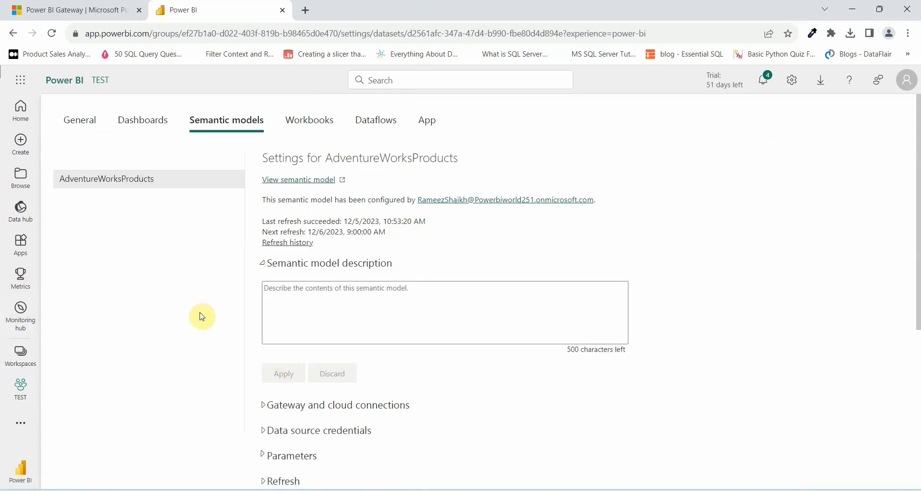
mouse_move(486, 184)
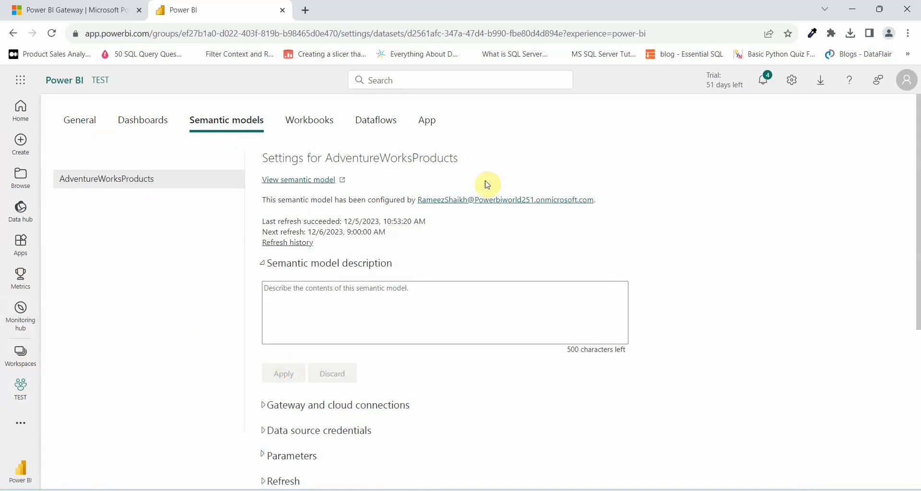
mouse_move(515, 226)
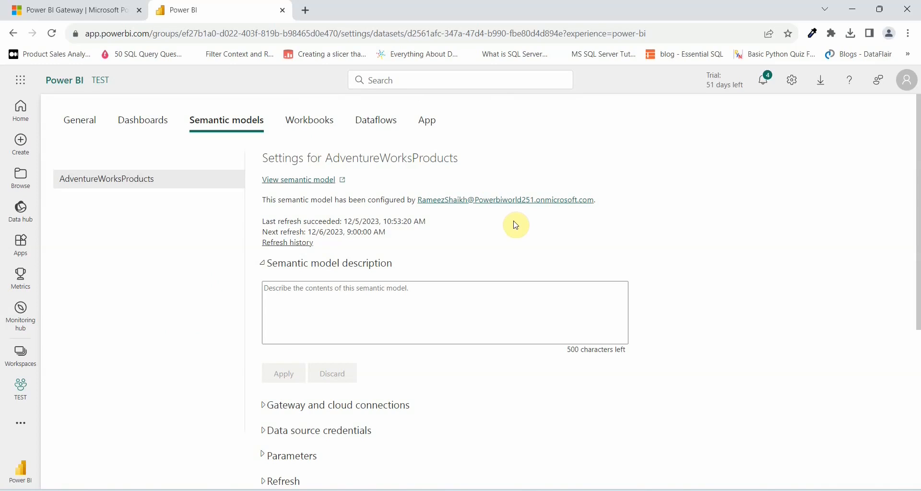
mouse_move(466, 255)
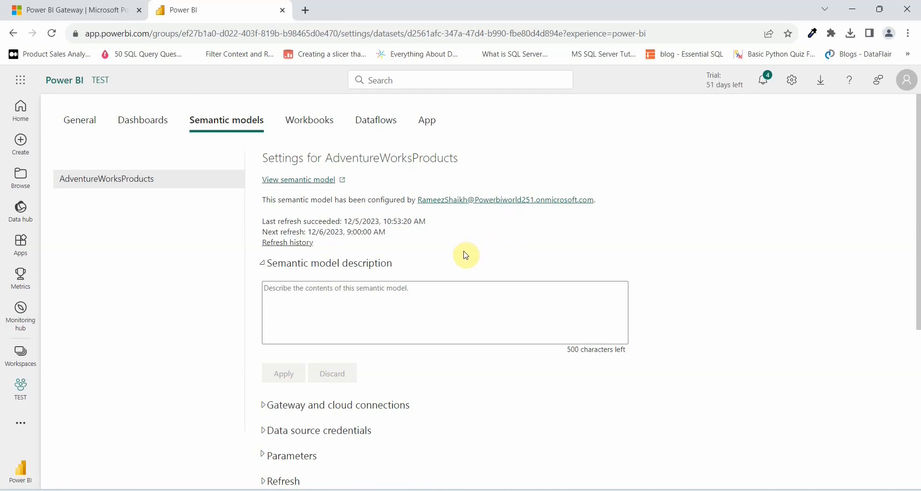
scroll(down, 3)
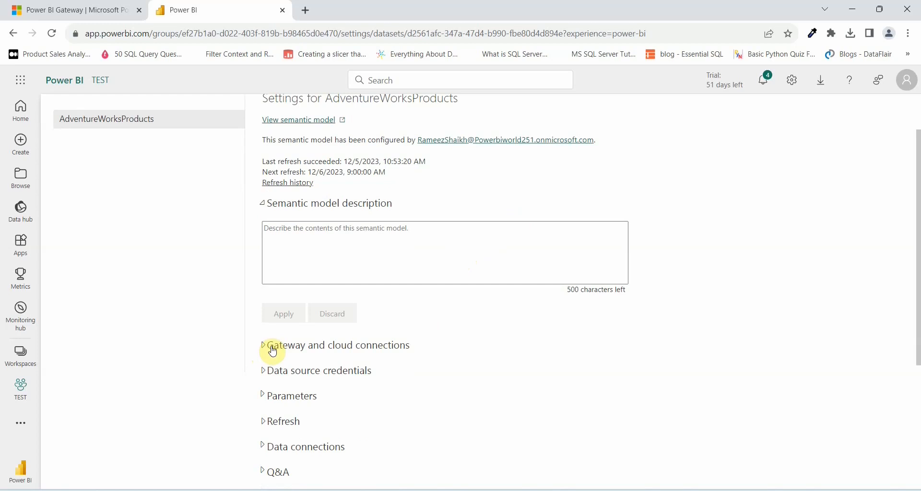
mouse_move(289, 380)
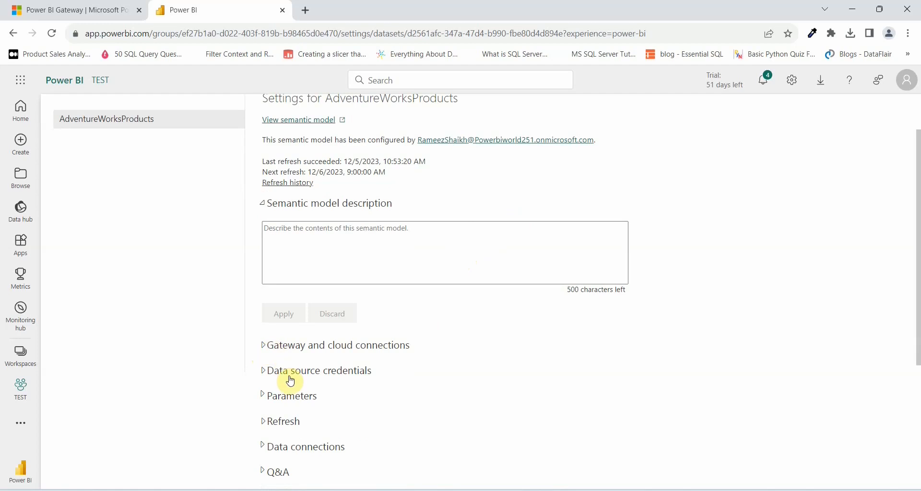
scroll(down, 3)
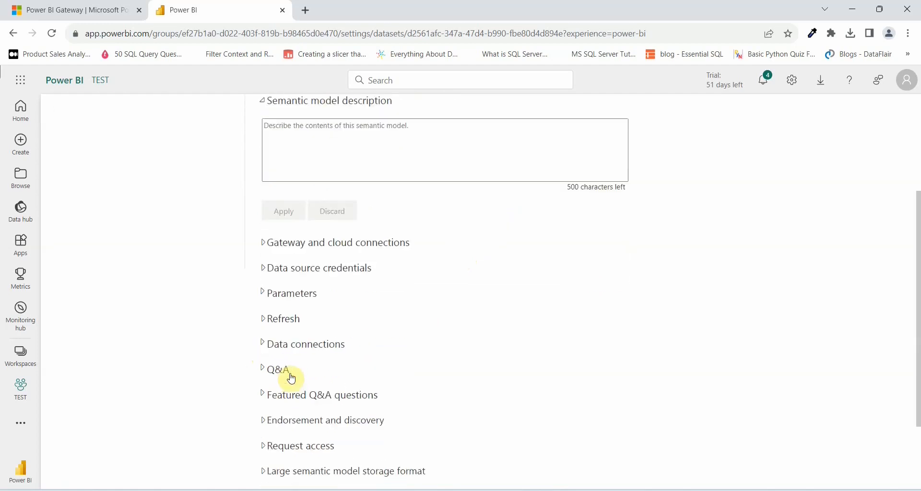
scroll(down, 3)
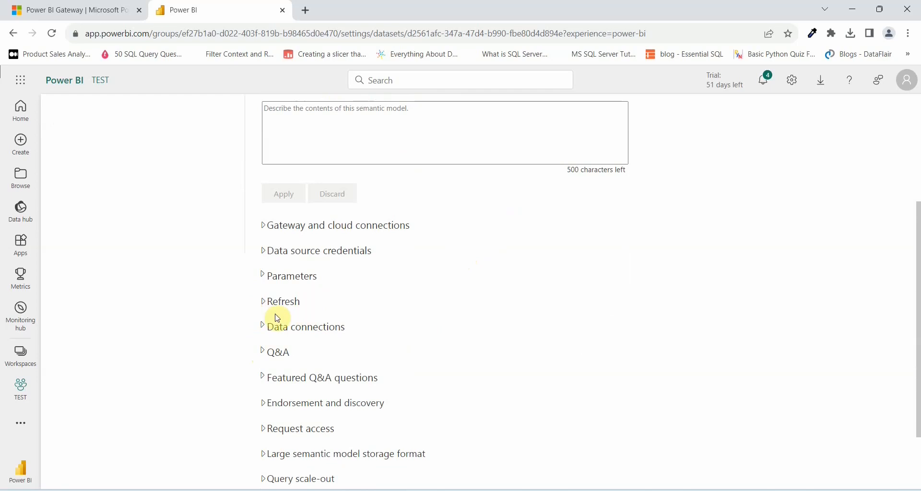
mouse_move(278, 311)
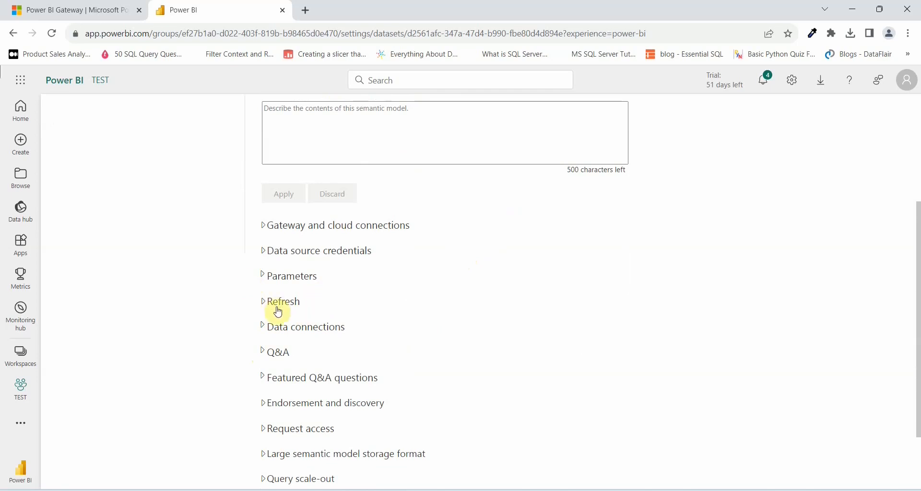
mouse_move(269, 304)
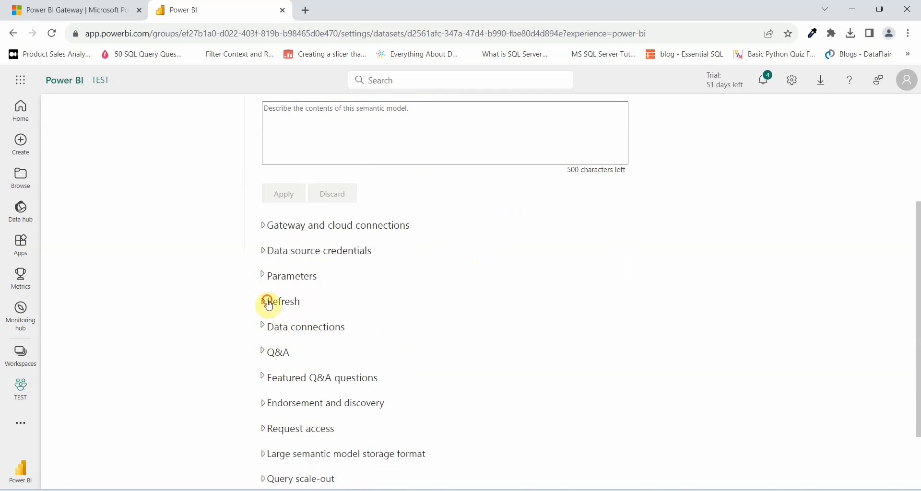
Turn on scheduled refresh and expand the refresh frequency choices to pick Weekly.
click(282, 302)
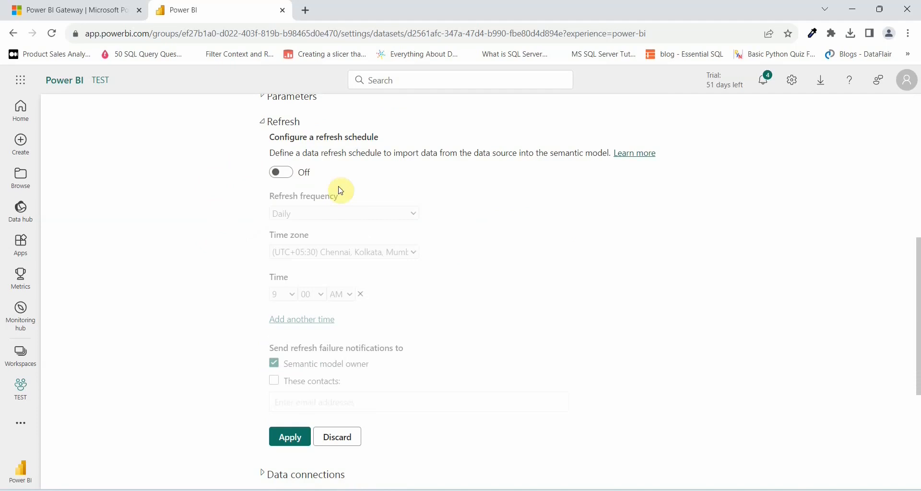
click(280, 172)
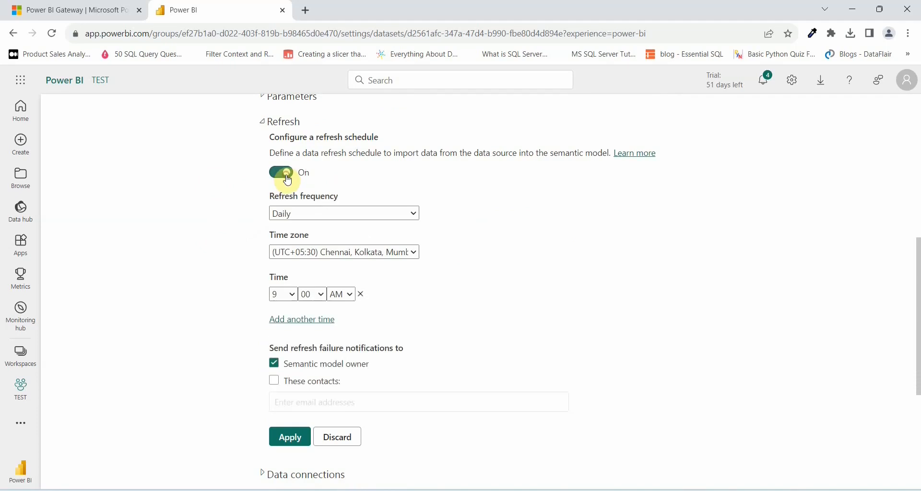
mouse_move(293, 199)
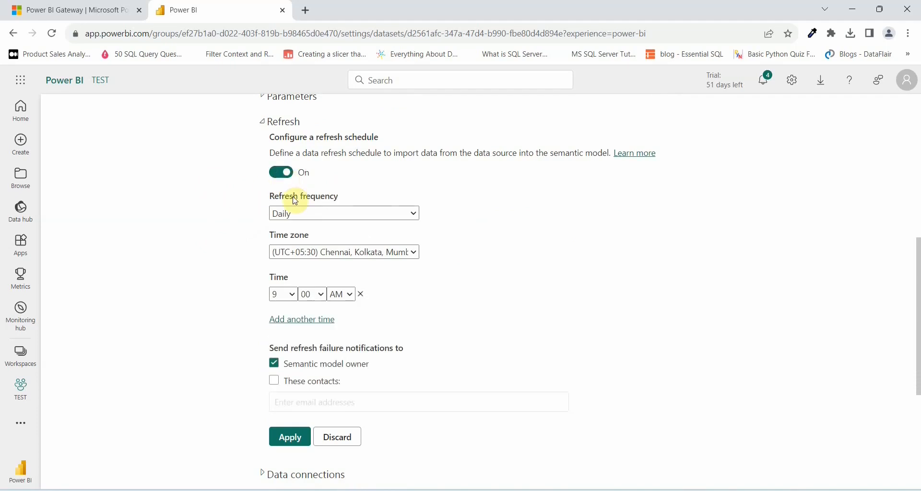
mouse_move(376, 204)
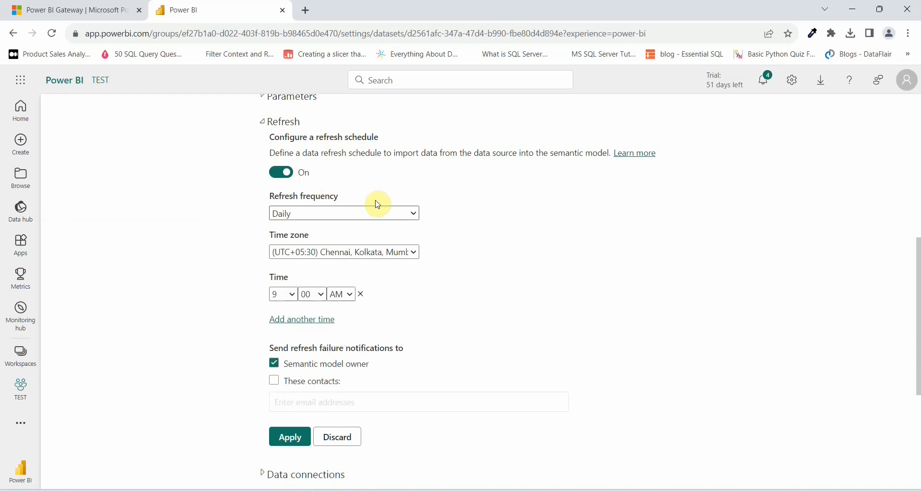
mouse_move(355, 220)
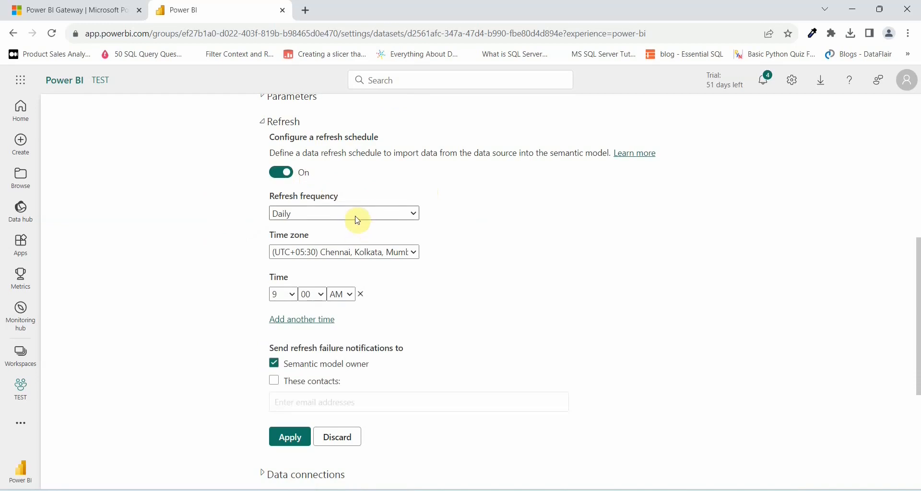
click(343, 213)
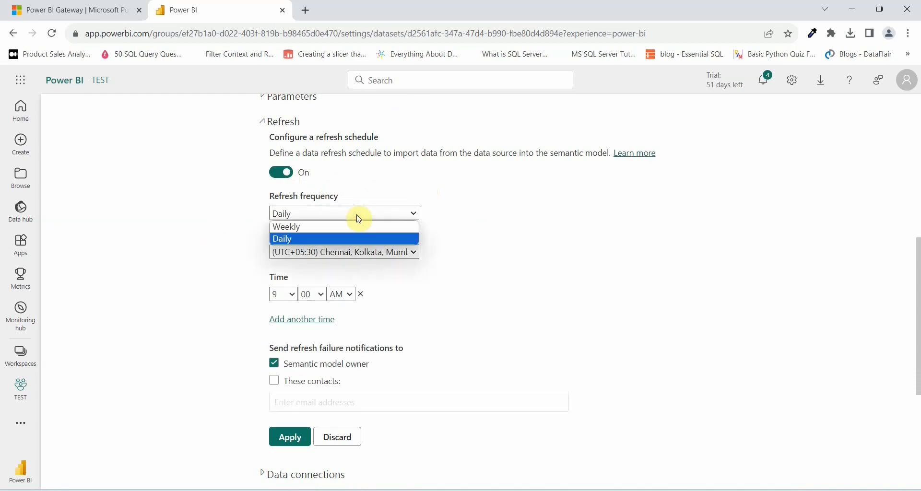
mouse_move(285, 227)
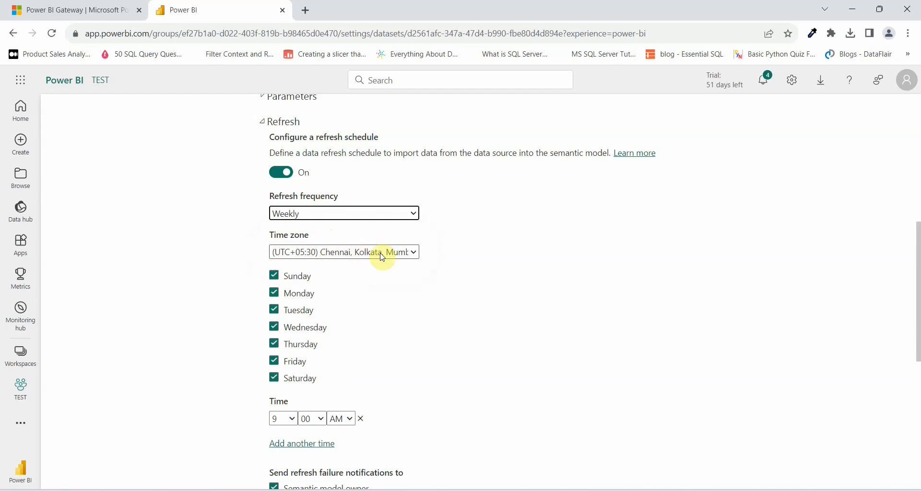
mouse_move(260, 304)
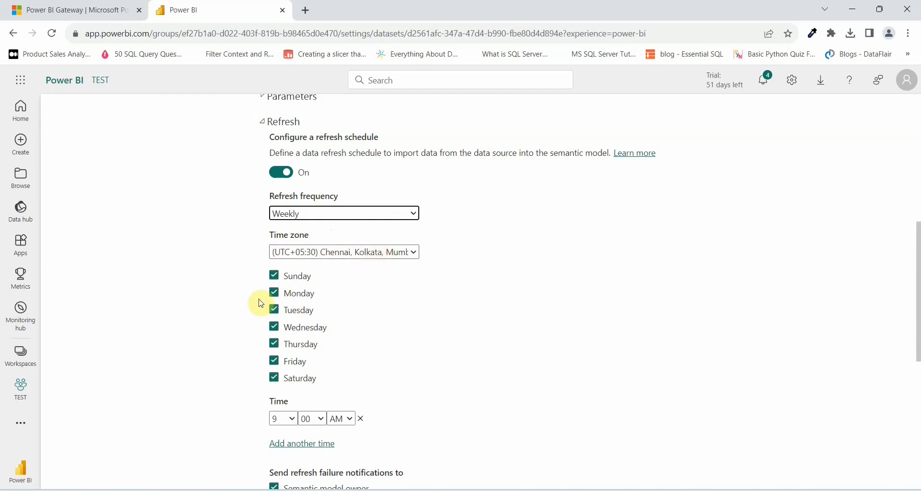
mouse_move(258, 285)
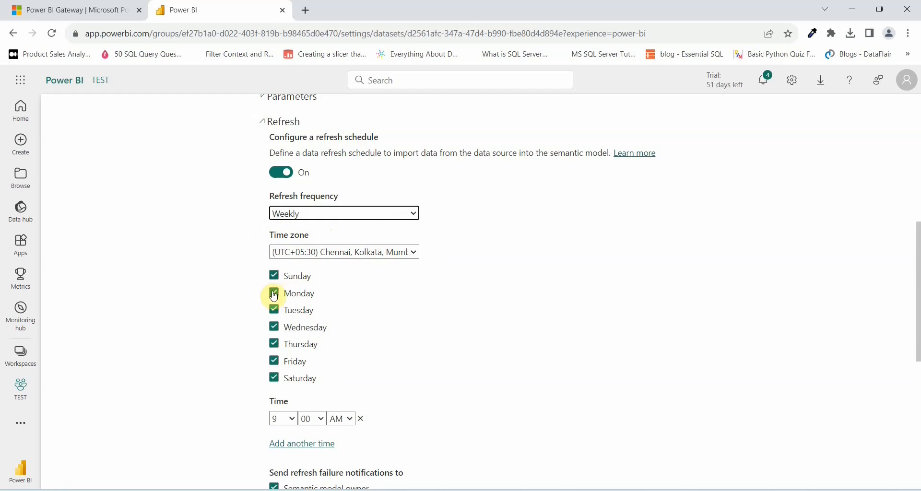
Leave only Sunday and Wednesday ticked by dropping Monday, Tuesday and Thursday.
click(273, 293)
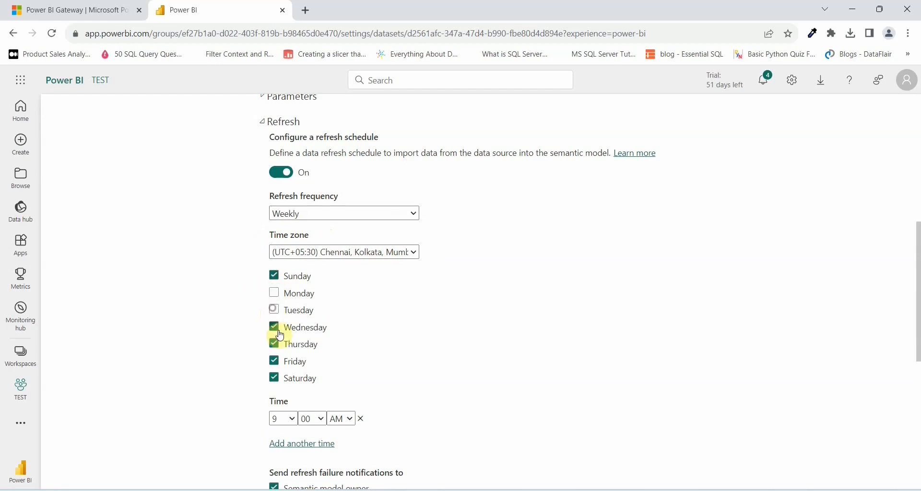
click(273, 328)
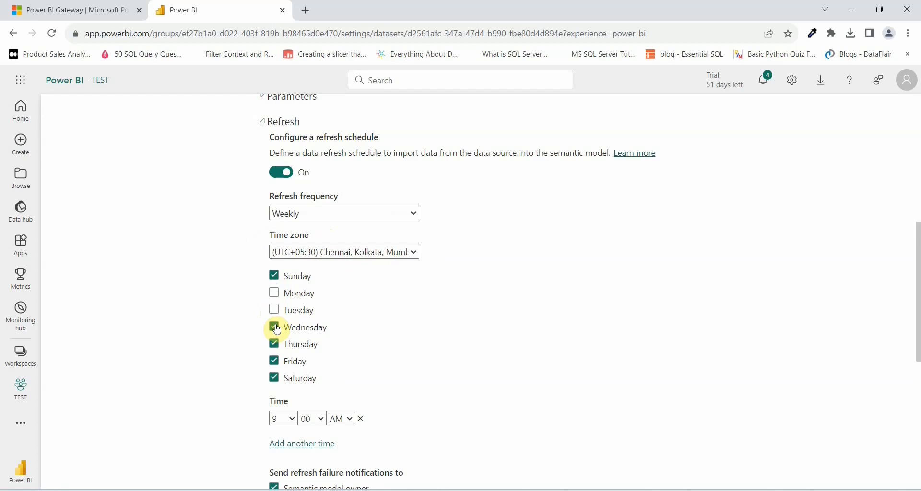
click(274, 344)
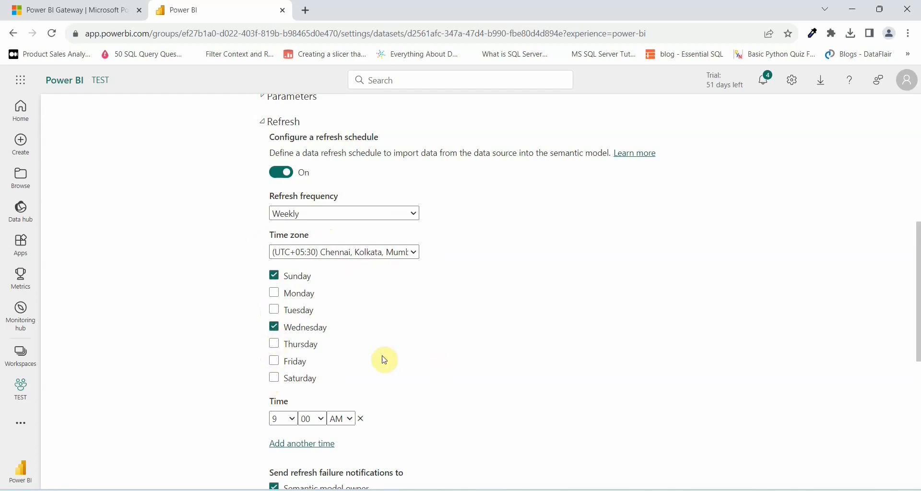
mouse_move(274, 293)
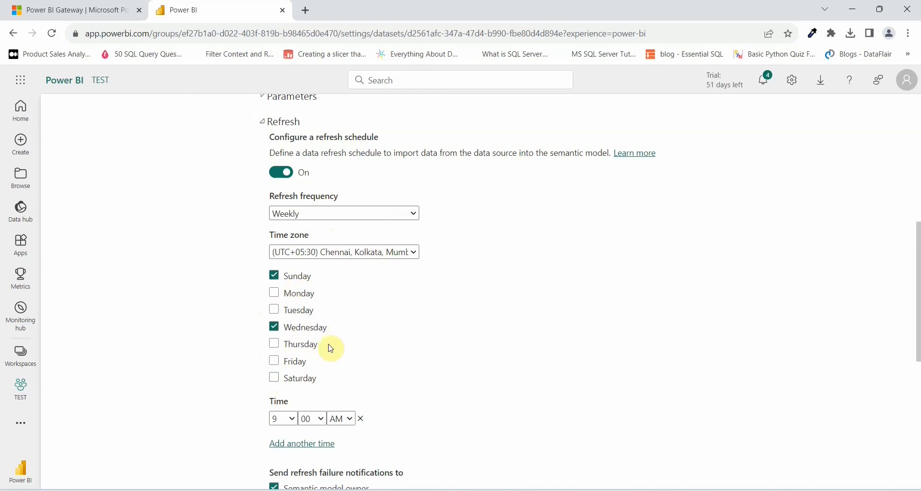
scroll(down, 3)
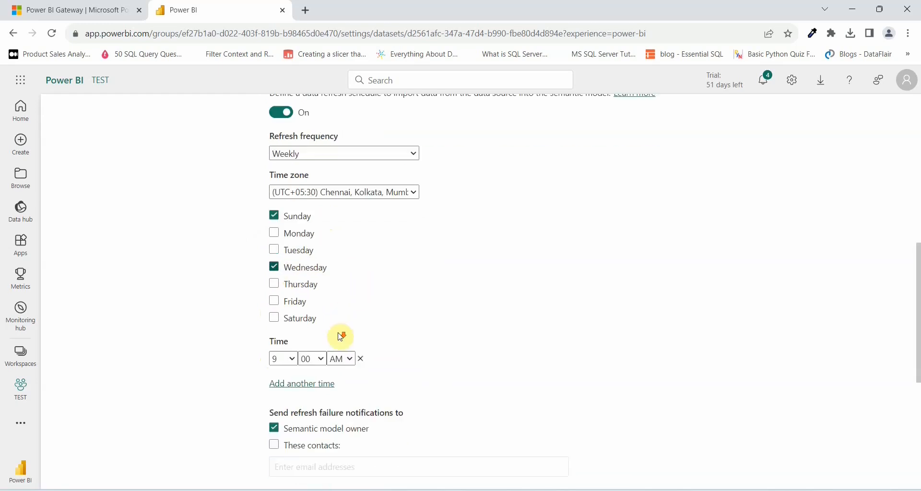
scroll(down, 3)
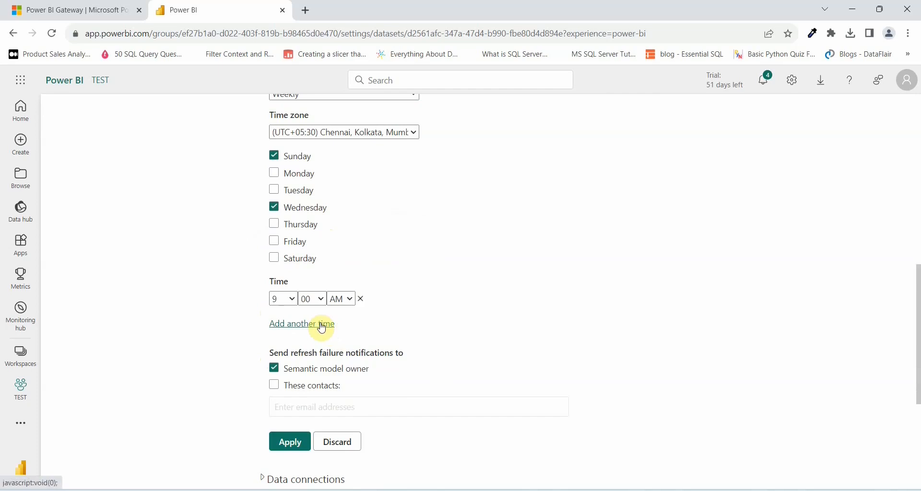
mouse_move(294, 302)
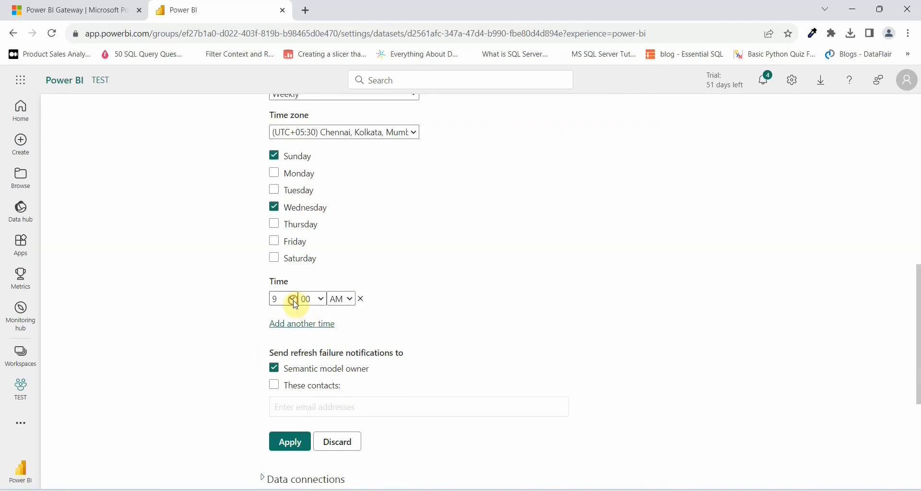
Set refresh times of 10:00 AM and a second one at 10:00 PM.
click(282, 299)
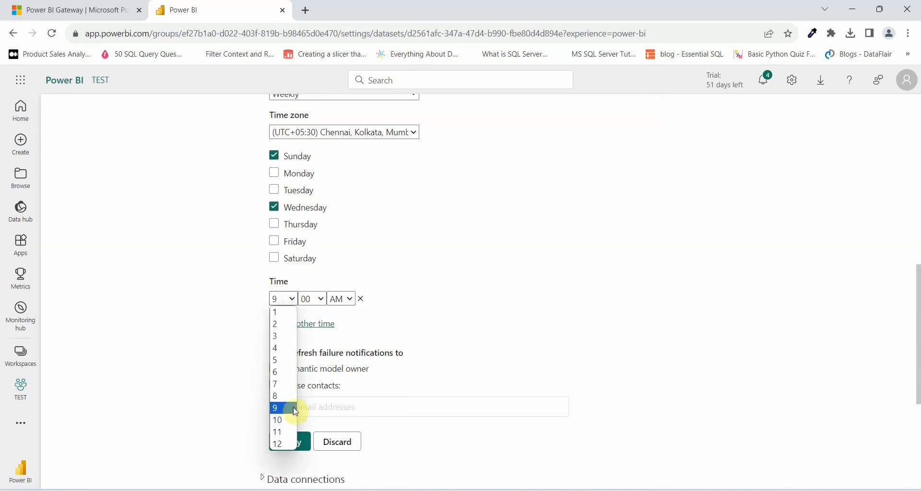
mouse_move(281, 420)
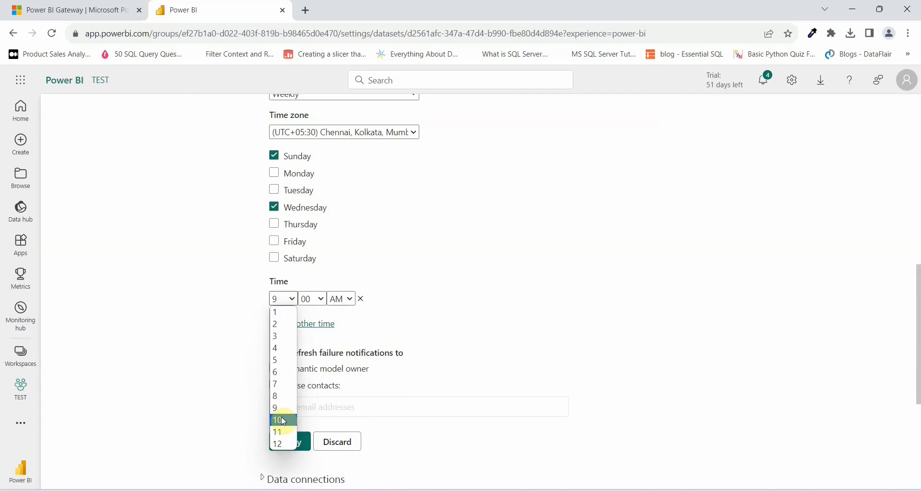
click(276, 420)
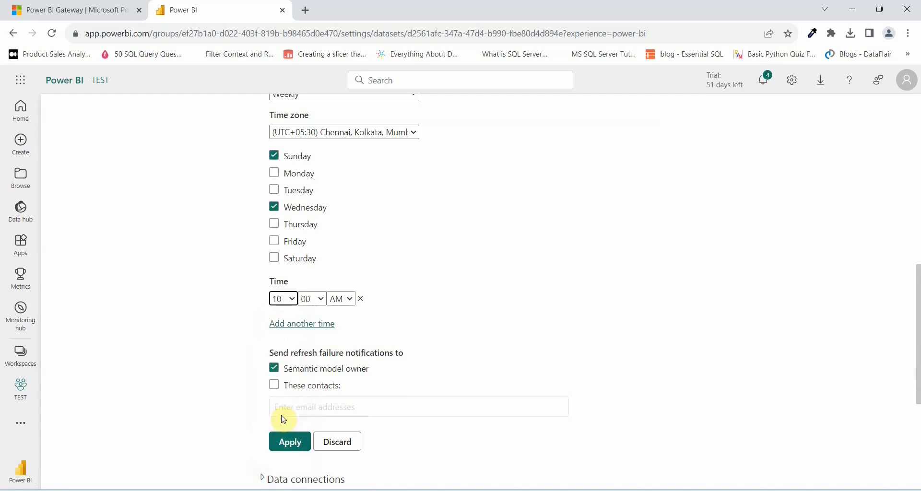
click(340, 298)
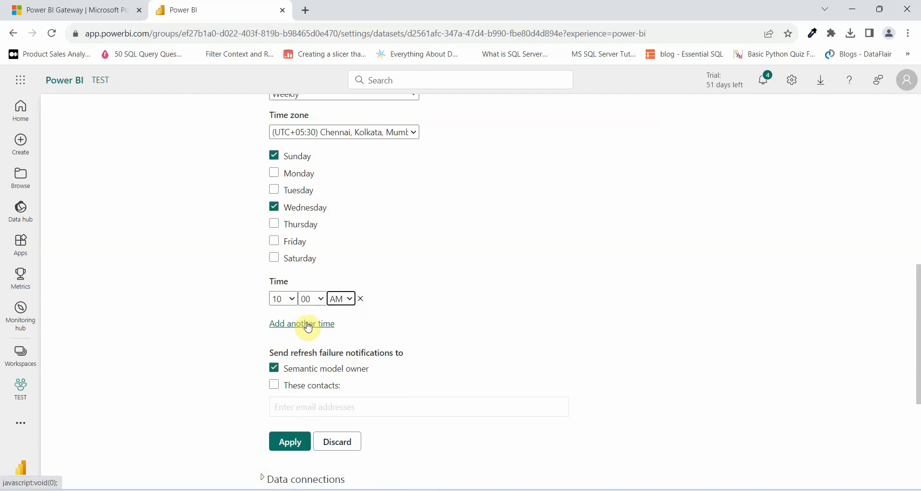
click(301, 323)
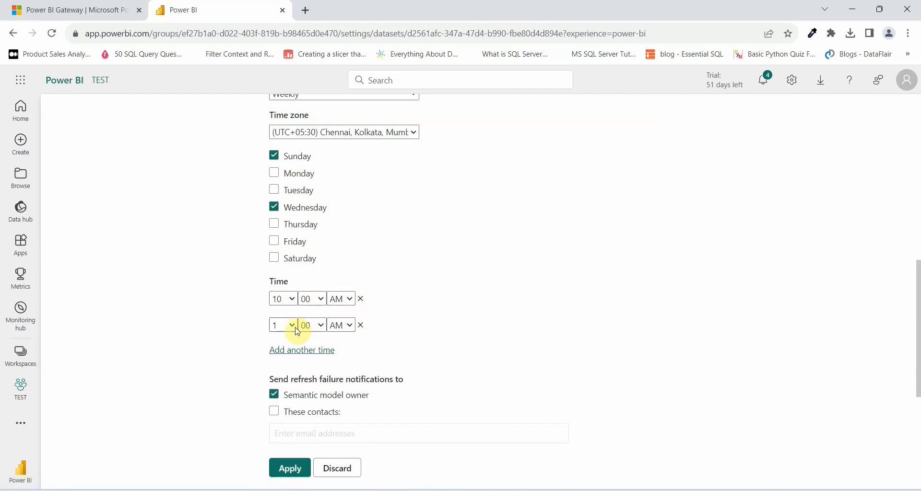
click(282, 325)
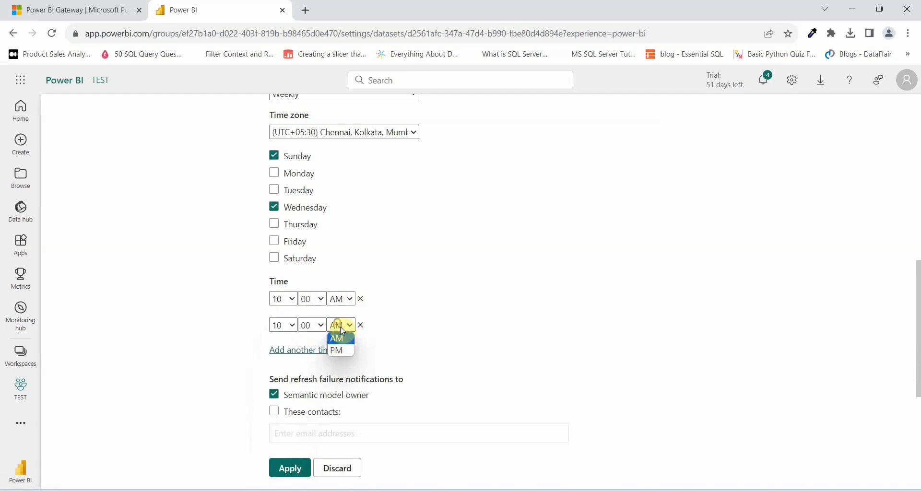
click(337, 350)
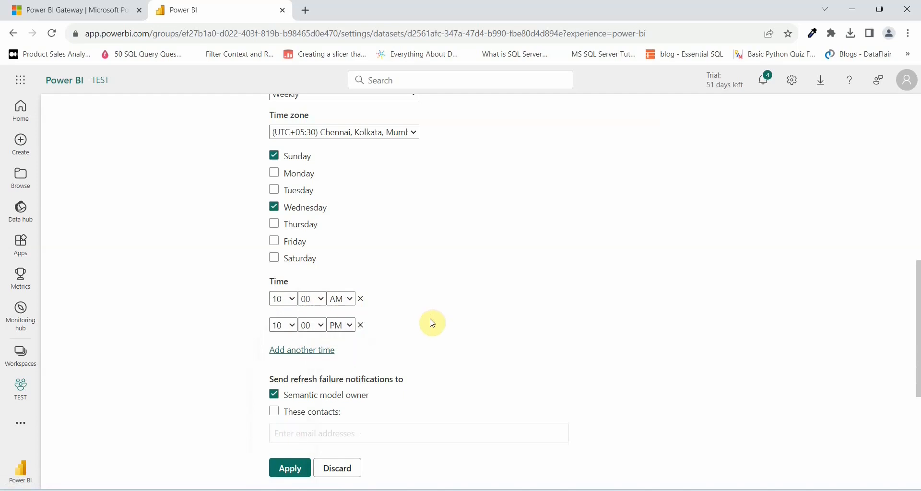
mouse_move(578, 325)
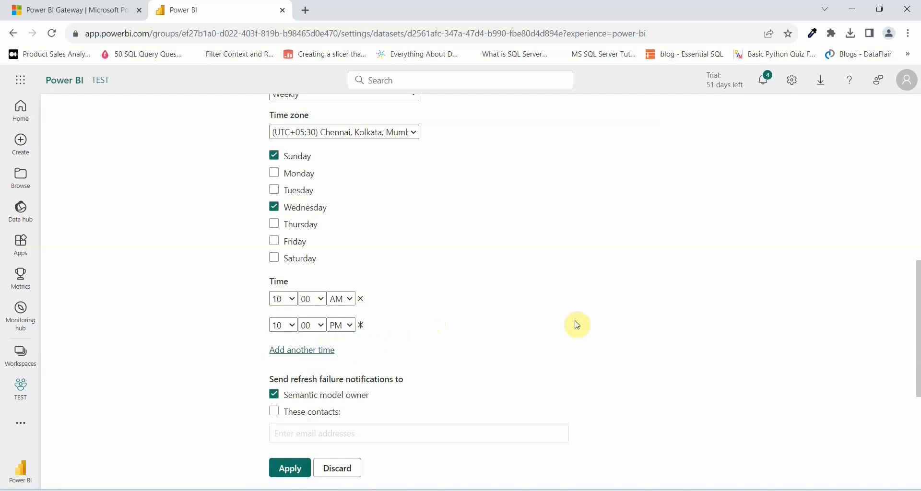
mouse_move(303, 160)
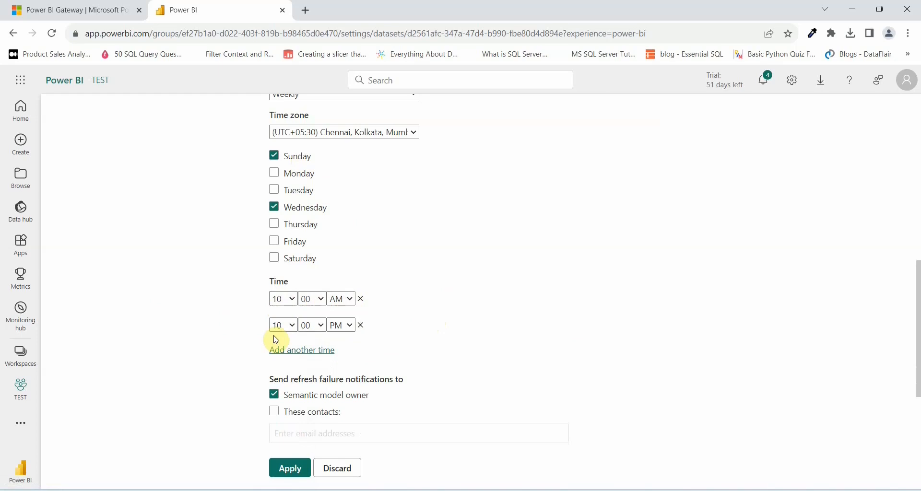
mouse_move(256, 259)
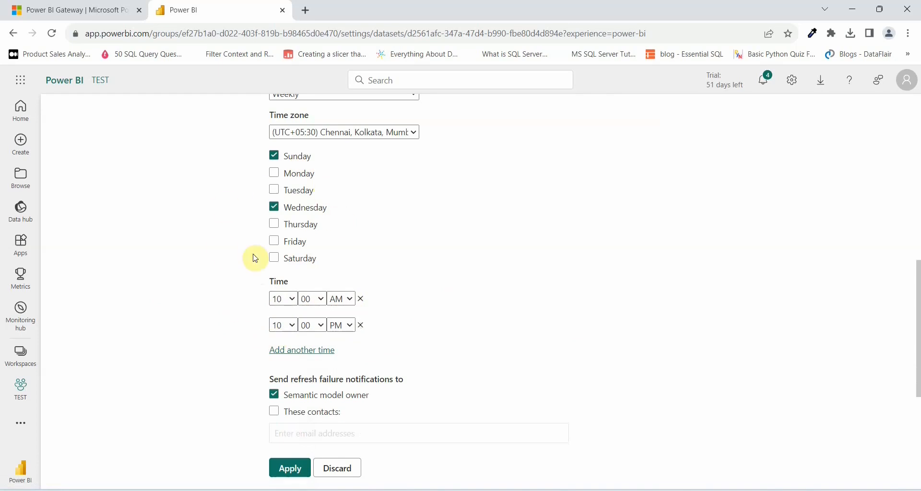
mouse_move(237, 315)
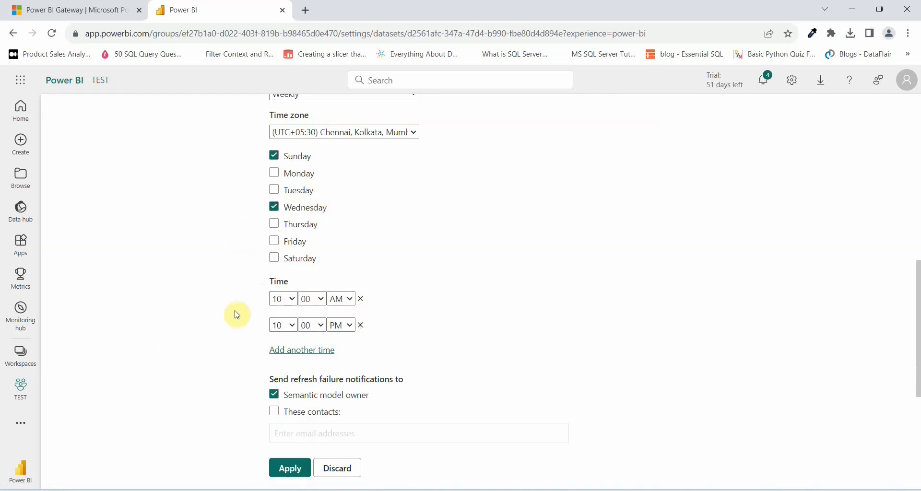
mouse_move(261, 312)
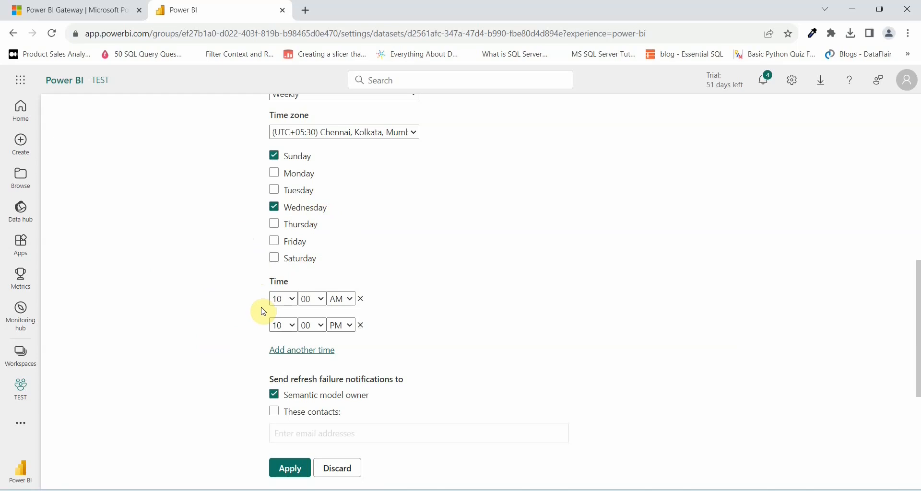
mouse_move(305, 346)
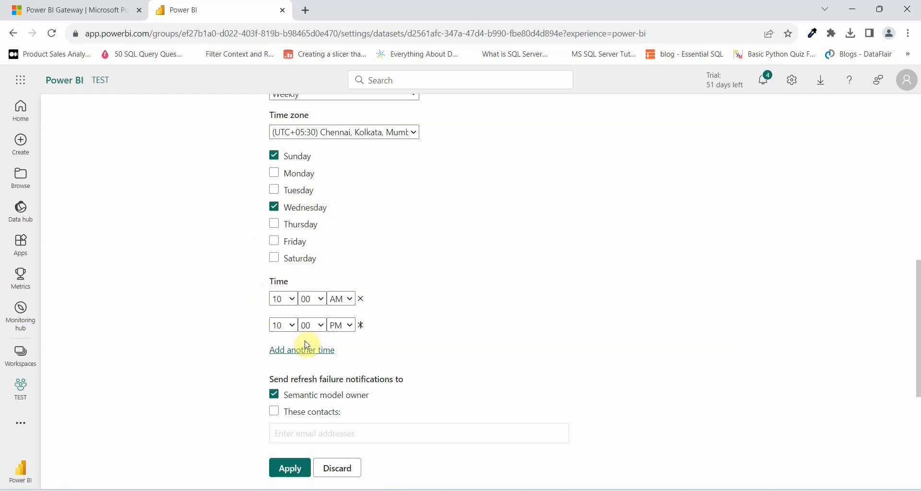
mouse_move(349, 326)
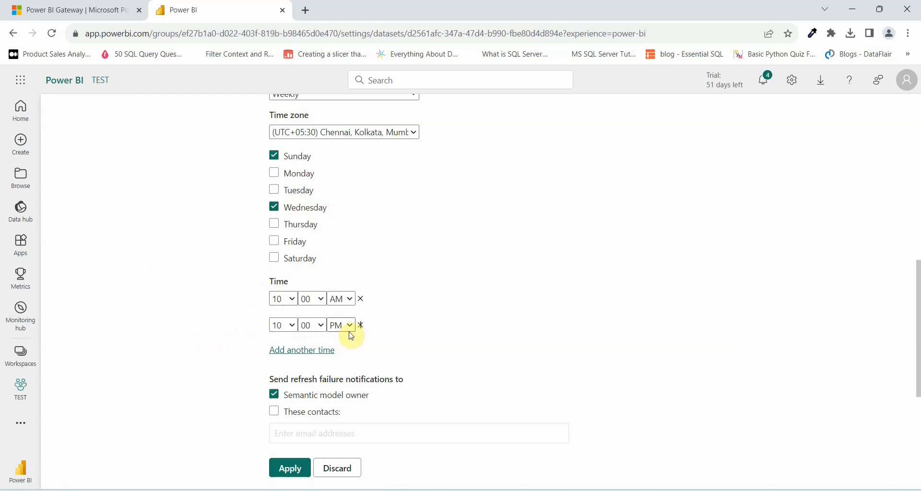
mouse_move(410, 323)
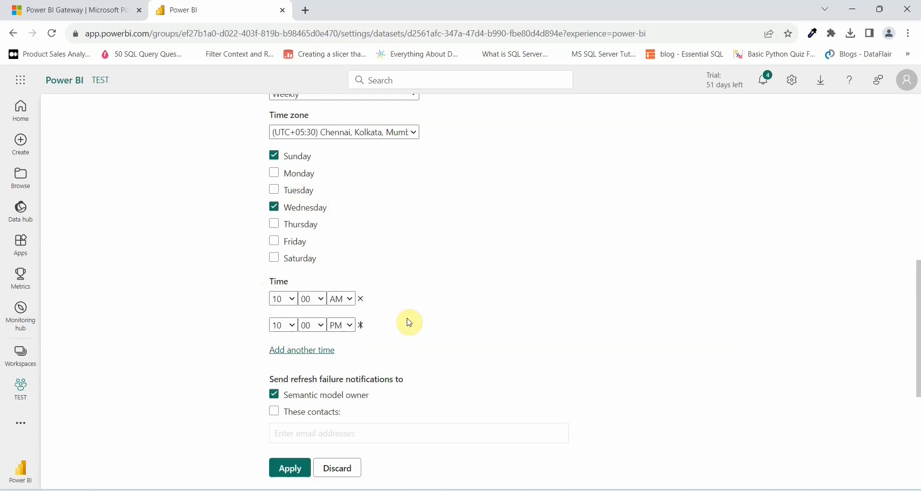
scroll(down, 3)
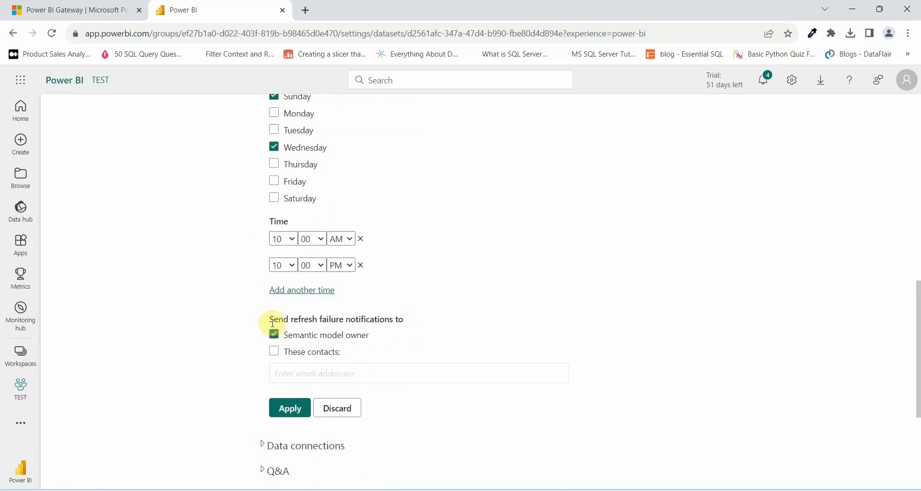
mouse_move(341, 322)
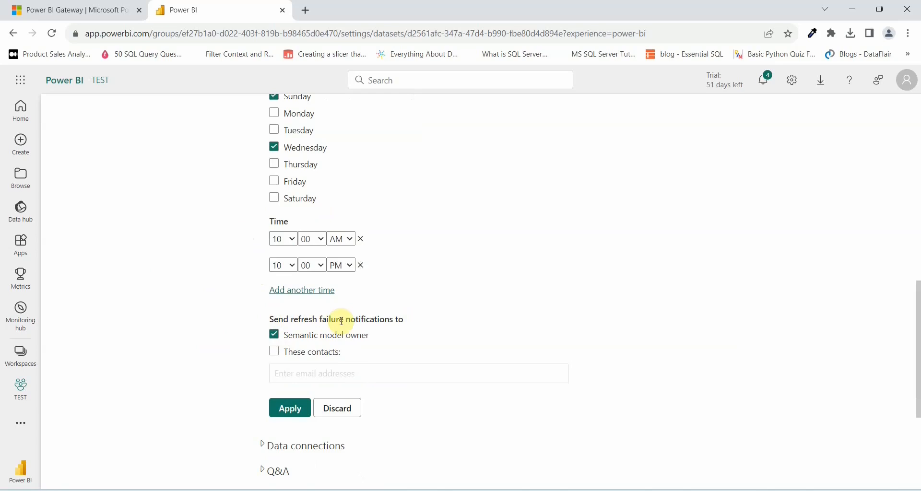
mouse_move(252, 323)
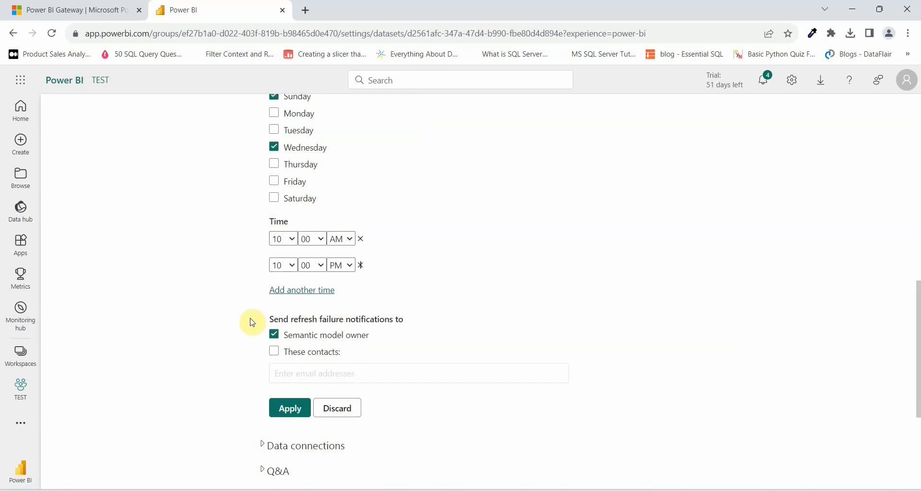
mouse_move(302, 313)
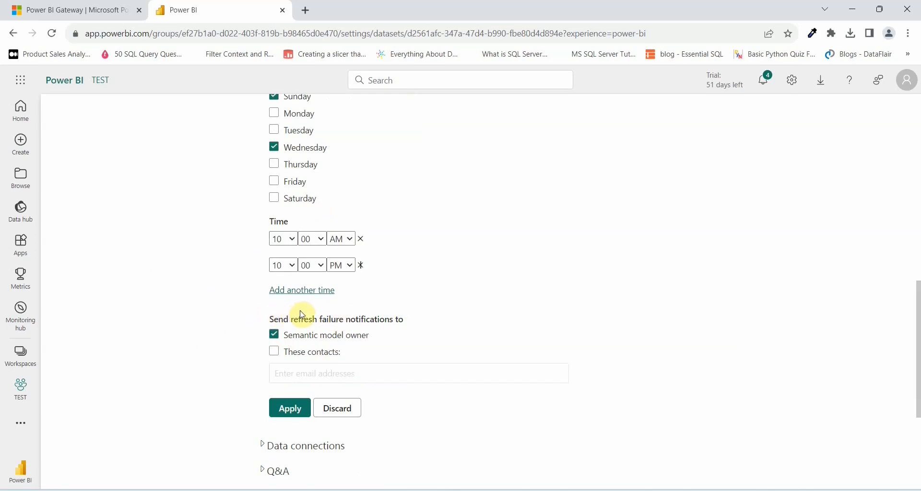
mouse_move(292, 342)
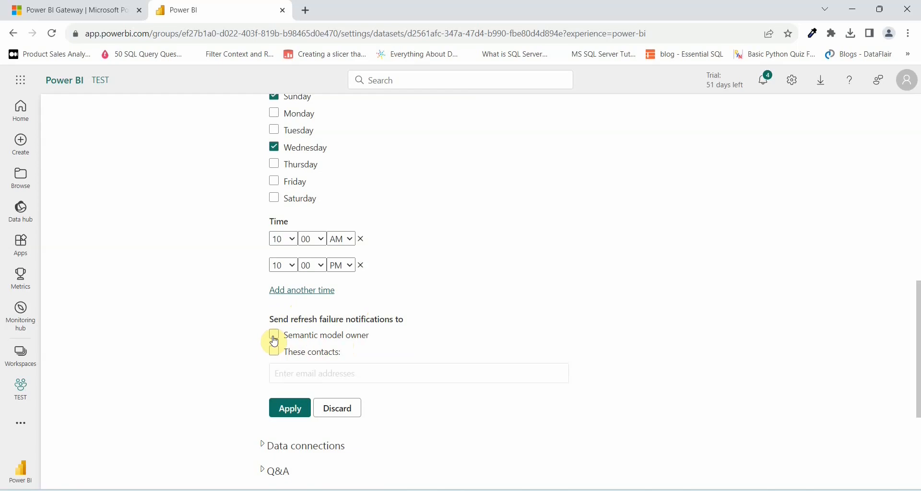
Apply the schedule with failure notifications sent to the semantic model owner.
click(273, 335)
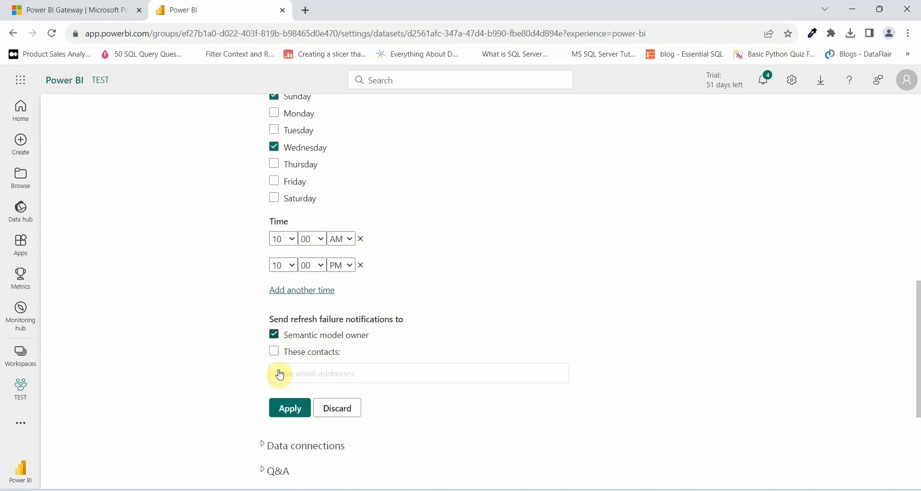
click(288, 408)
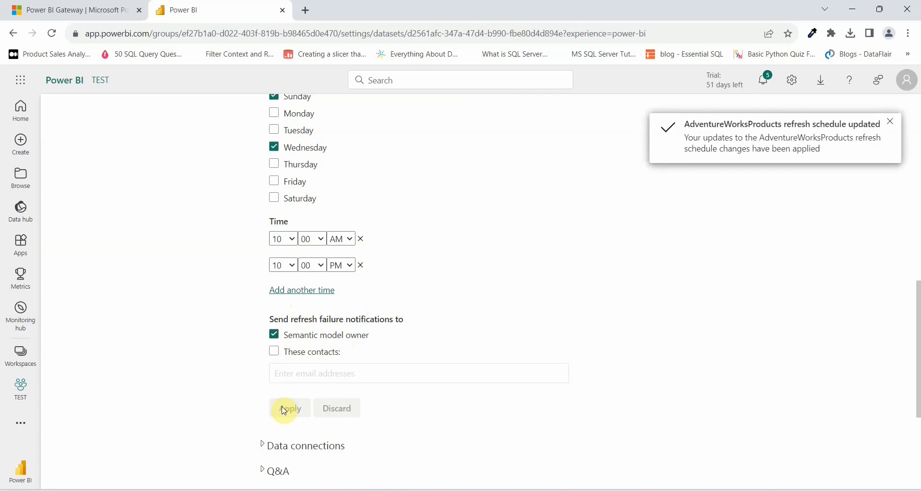
mouse_move(684, 161)
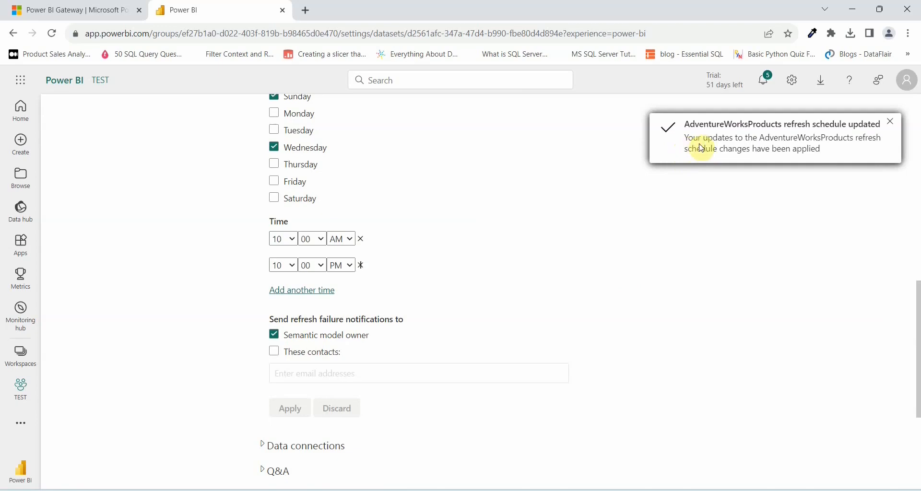
mouse_move(800, 163)
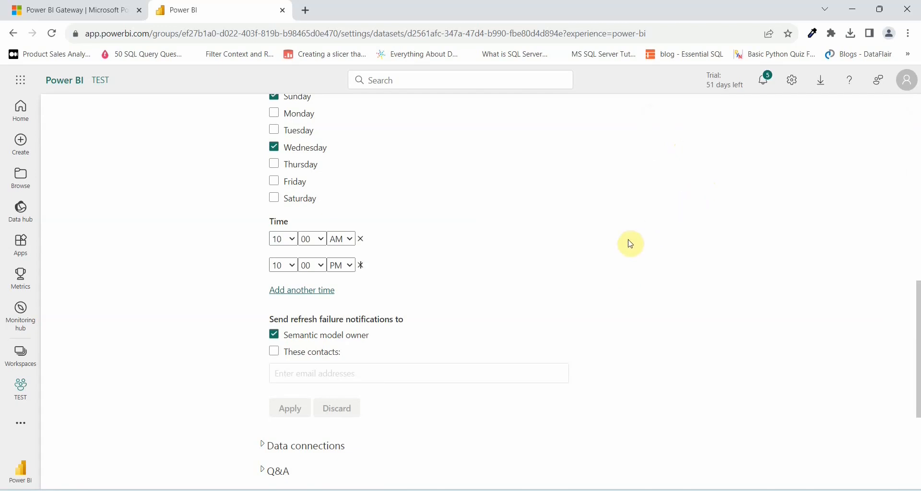
mouse_move(631, 244)
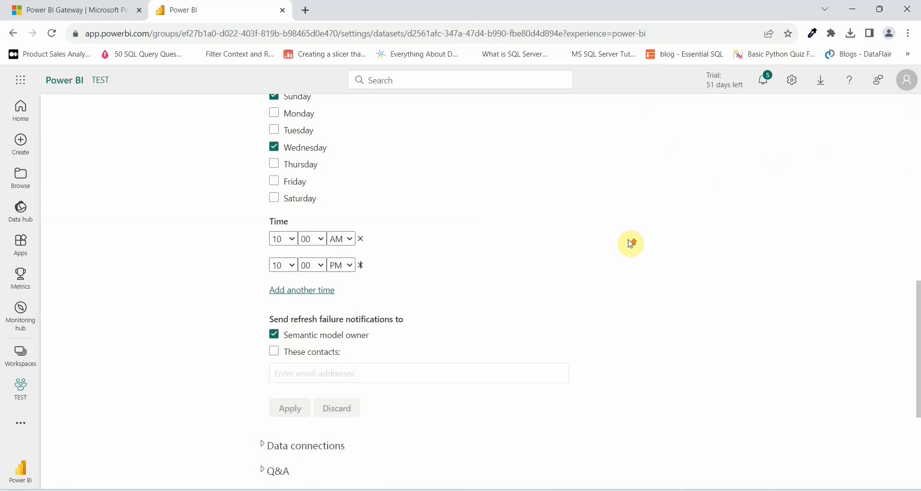
Return from the settings page to the TEST workspace.
scroll(up, 3)
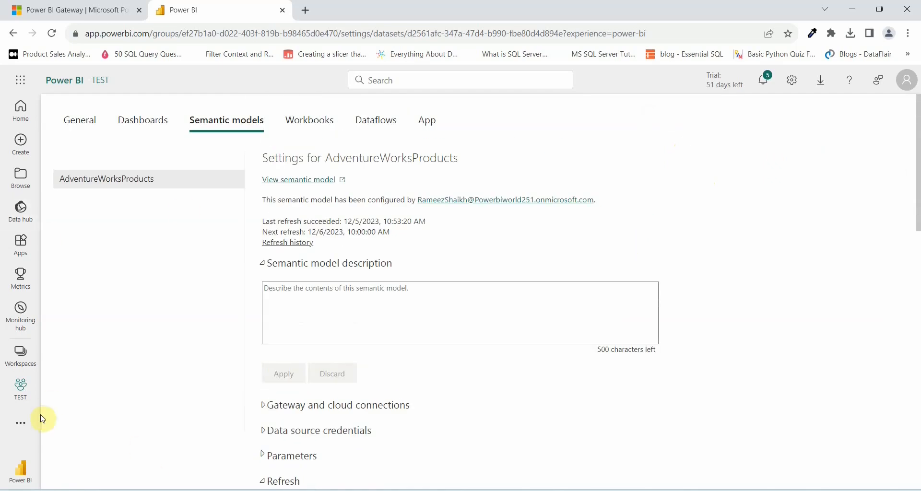
click(20, 388)
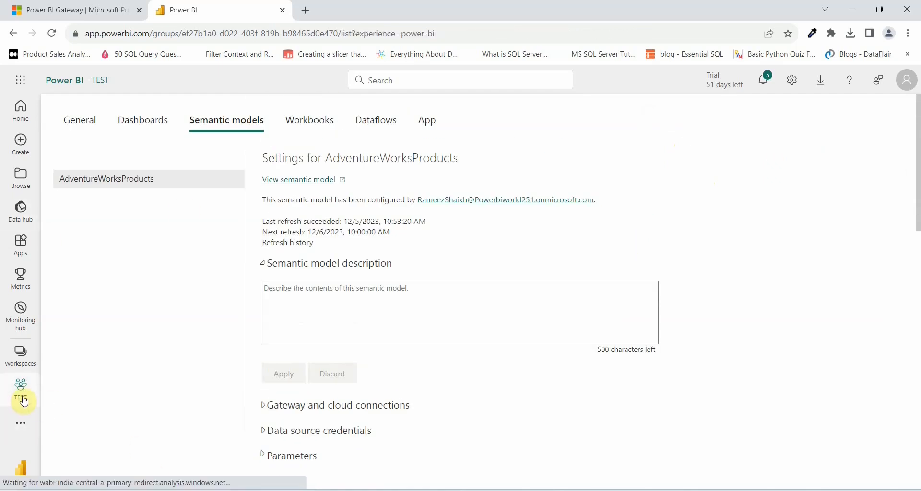
Trigger a Refresh now on the AdventureWorksProducts semantic model in the workspace list.
click(20, 388)
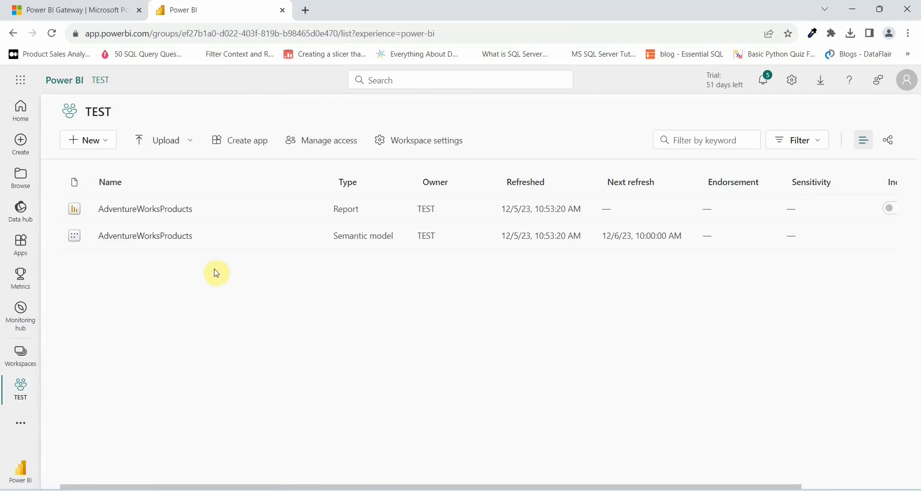
mouse_move(276, 255)
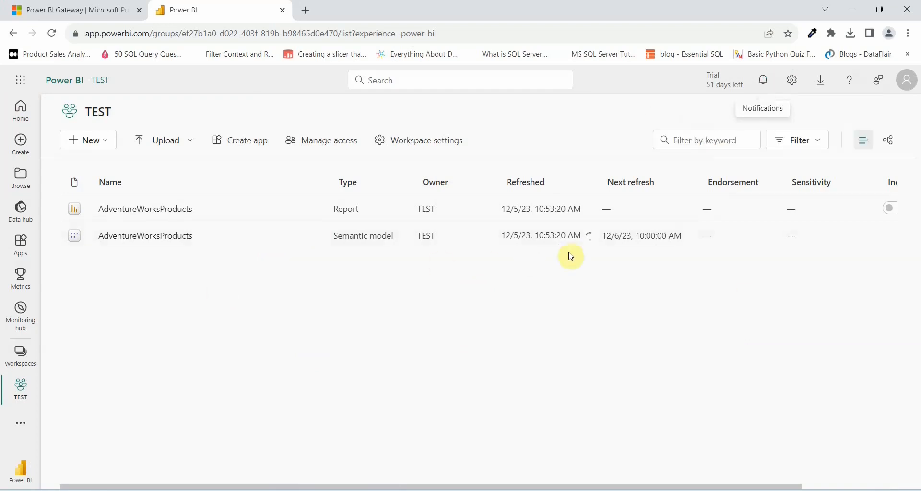
mouse_move(591, 241)
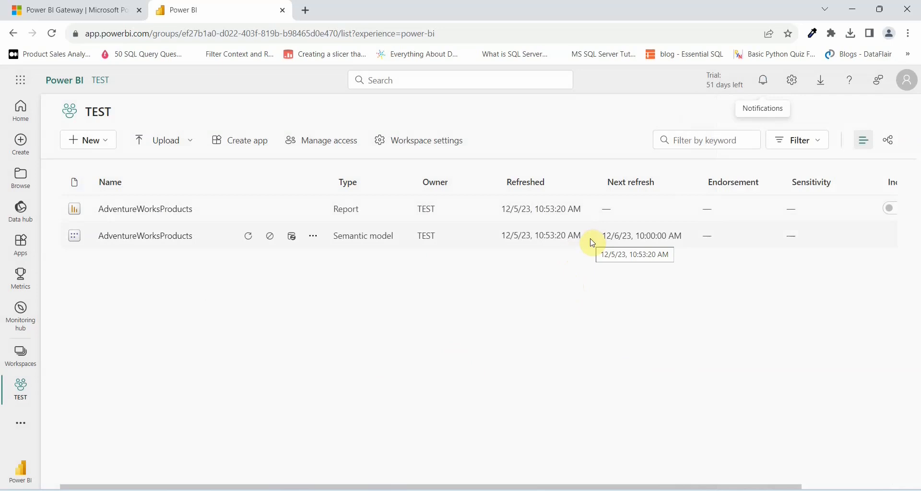
mouse_move(559, 352)
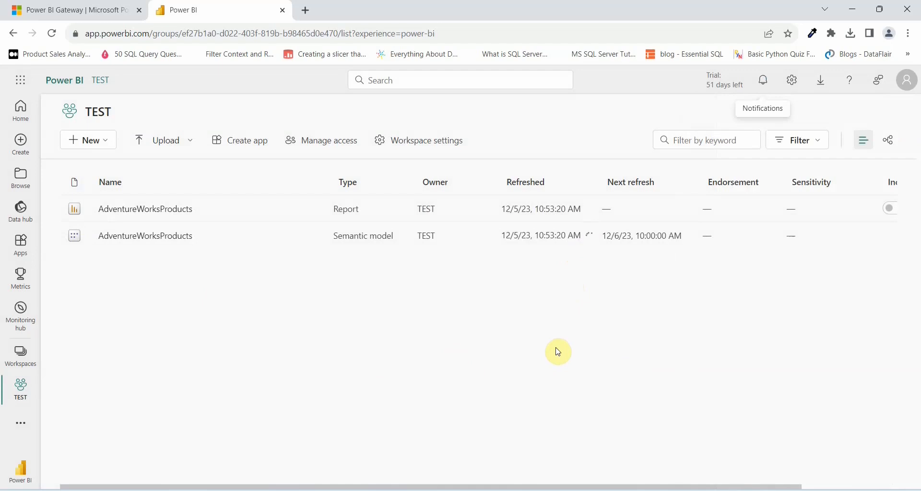
mouse_move(579, 318)
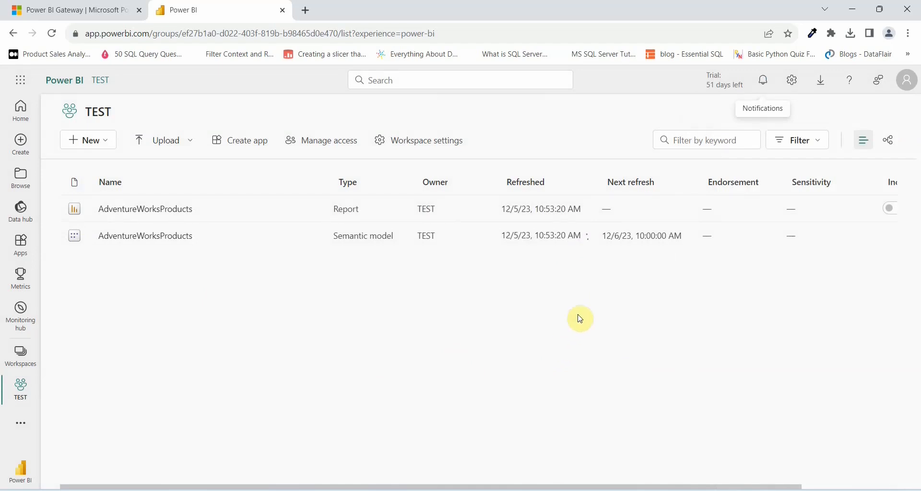